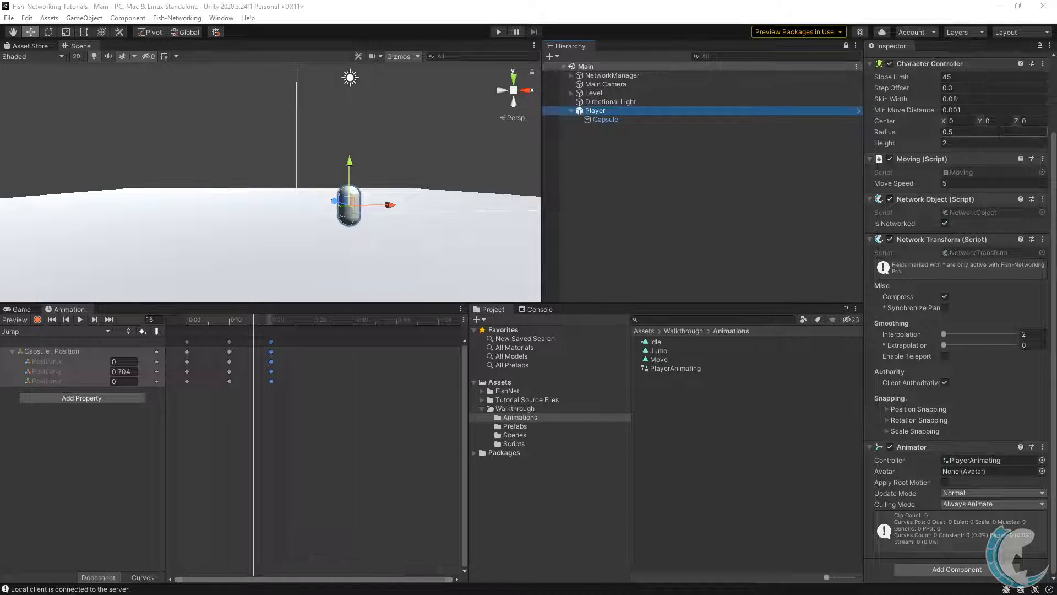
- Review the Player and its Capsule child, previewing the Jump and Idle clips
click(604, 119)
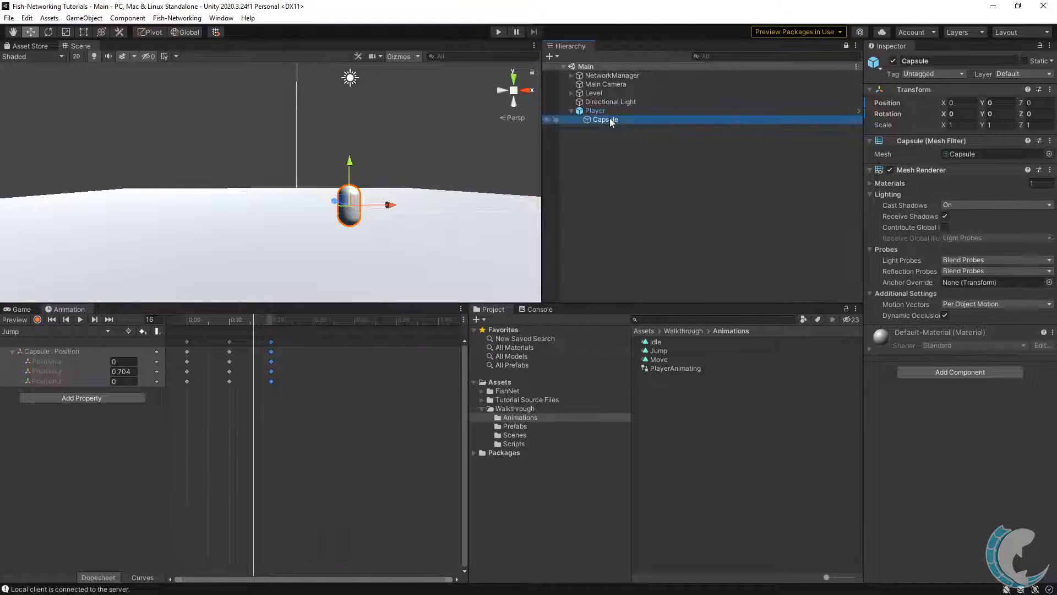
click(595, 110)
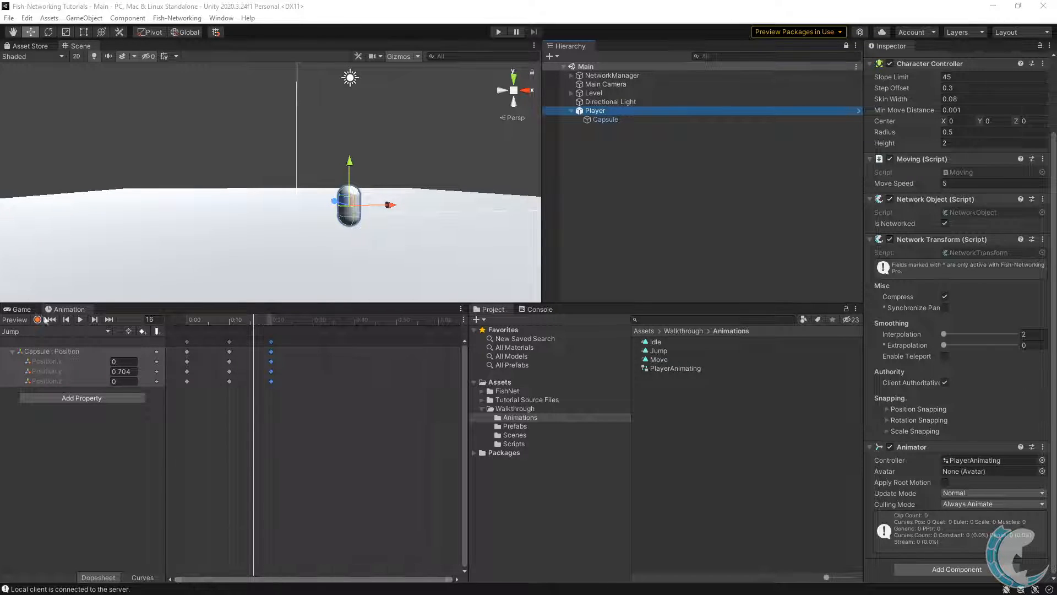
click(80, 320)
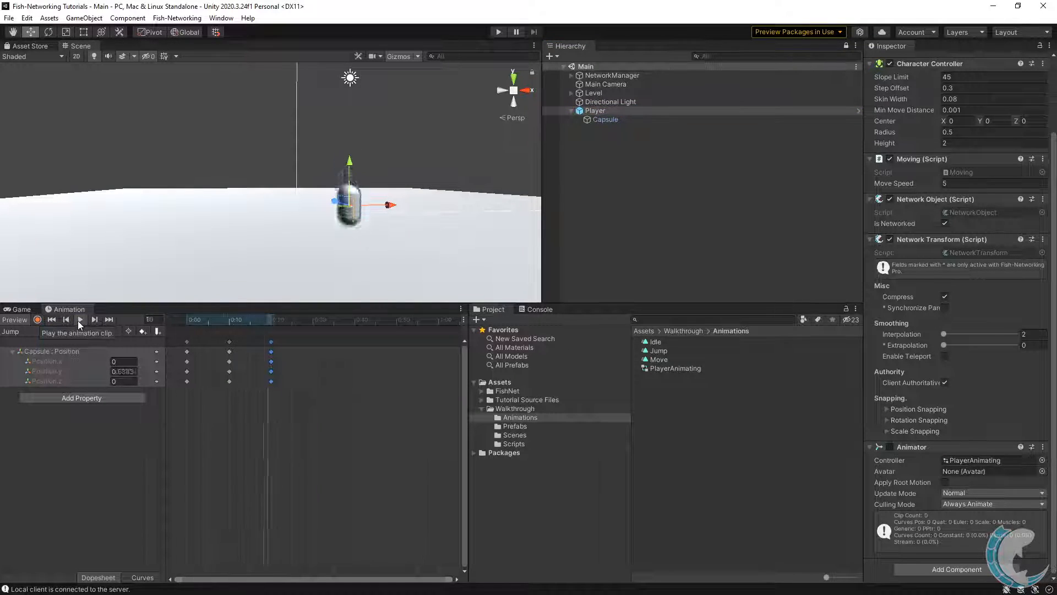
click(79, 319)
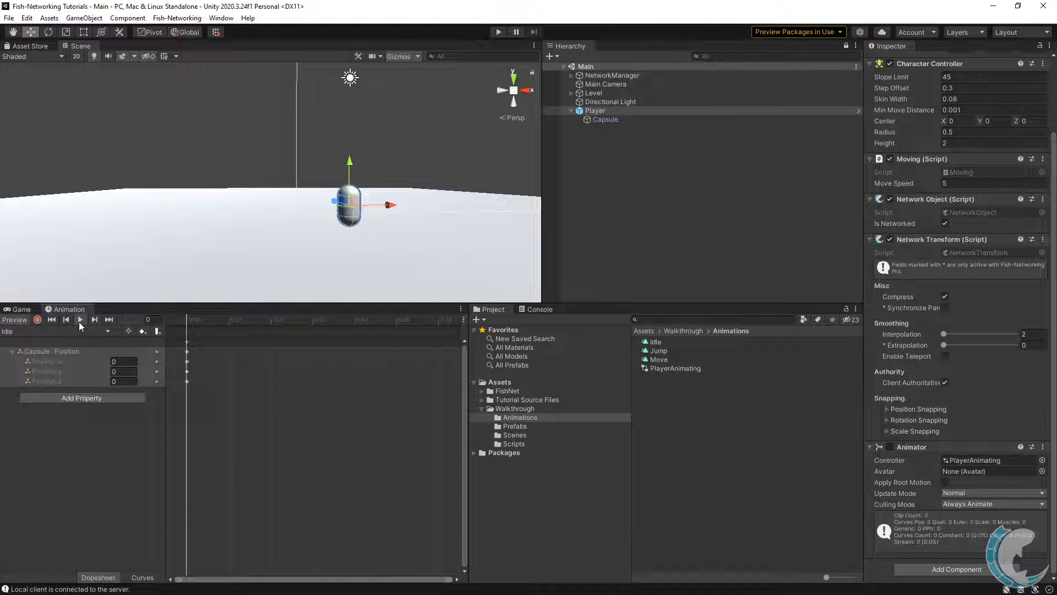
- Create a new C# script named Animating in the Scripts folder
click(37, 319)
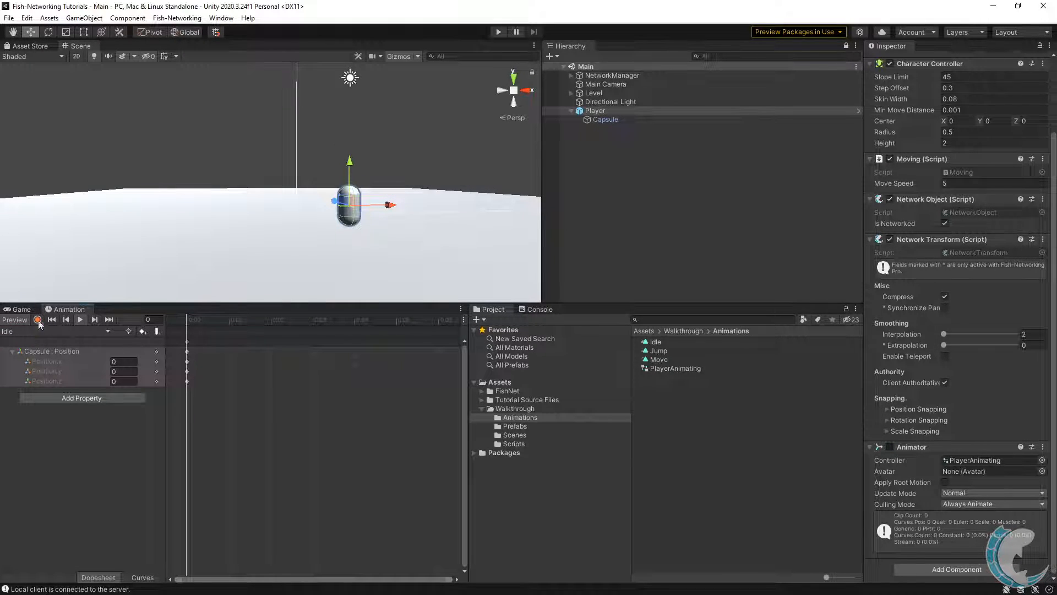
click(54, 331)
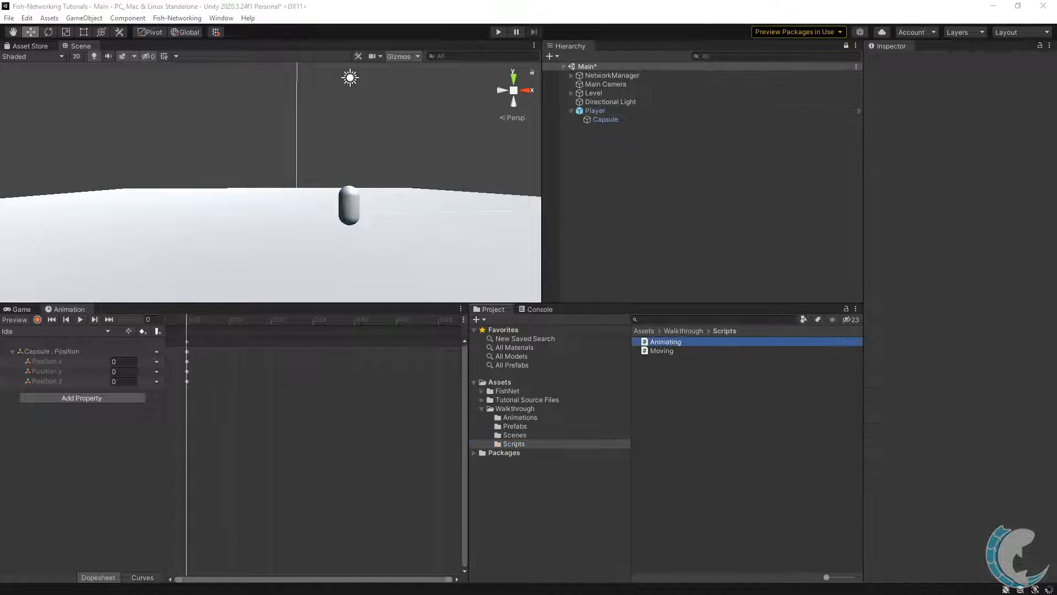
- Derive Animating from NetworkBehaviour and declare a private Animator _animator field
double_click(665, 341)
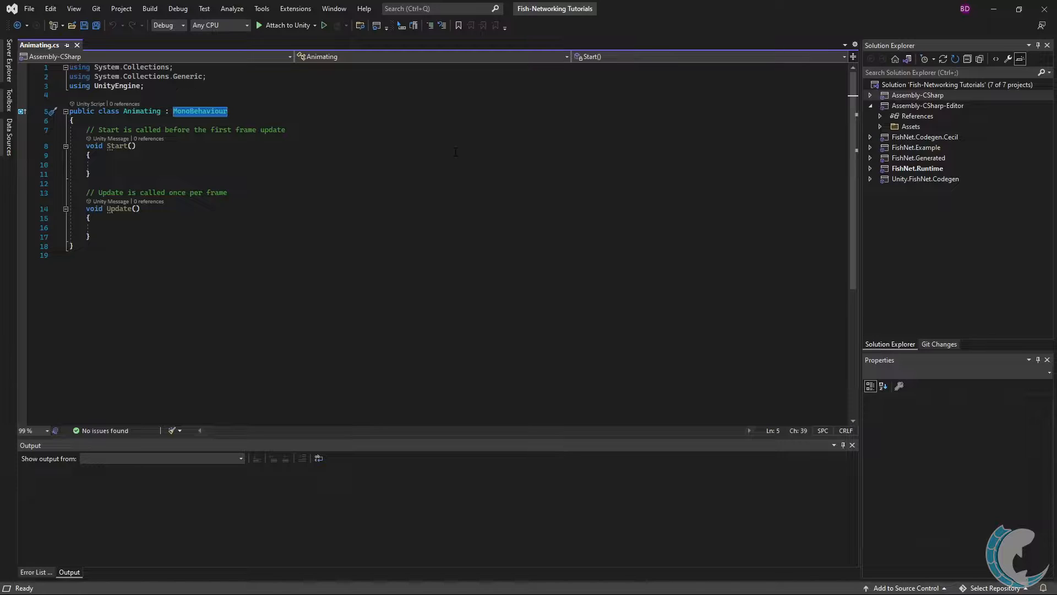
text(NetworkBe)
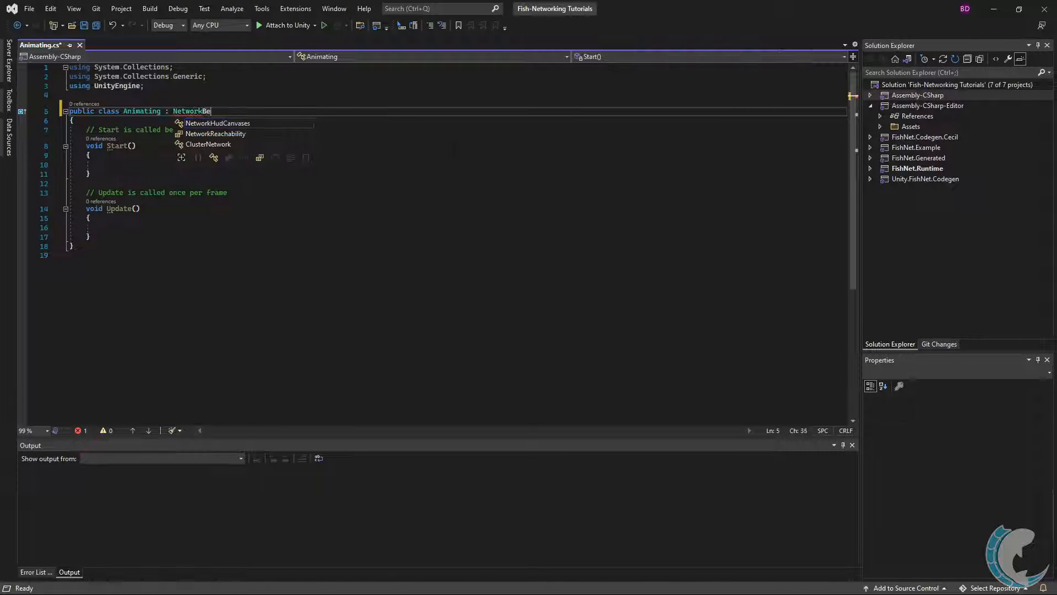
text(haviour)
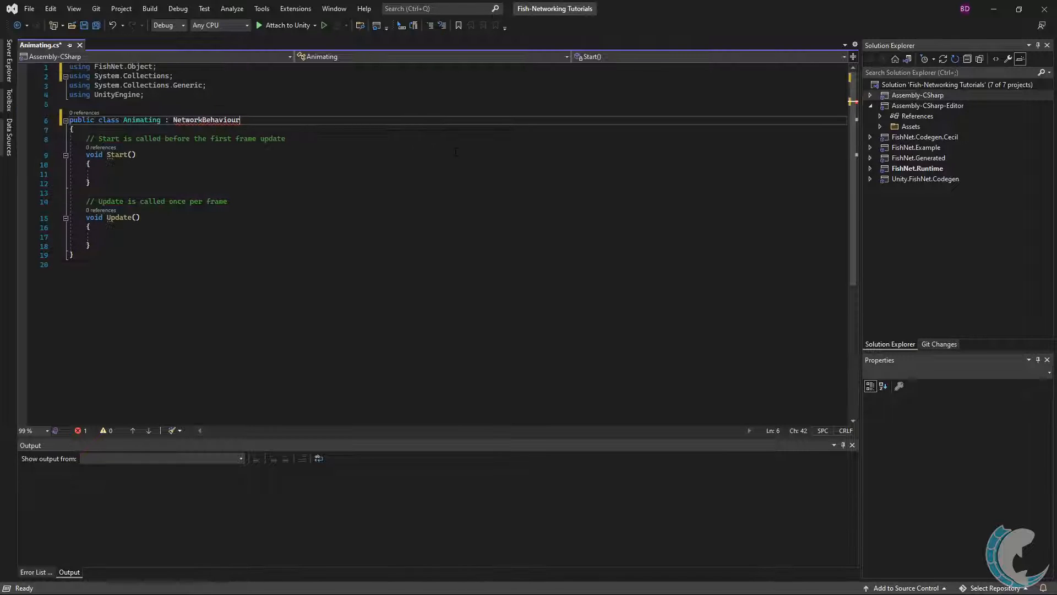
text(private Animator animator;)
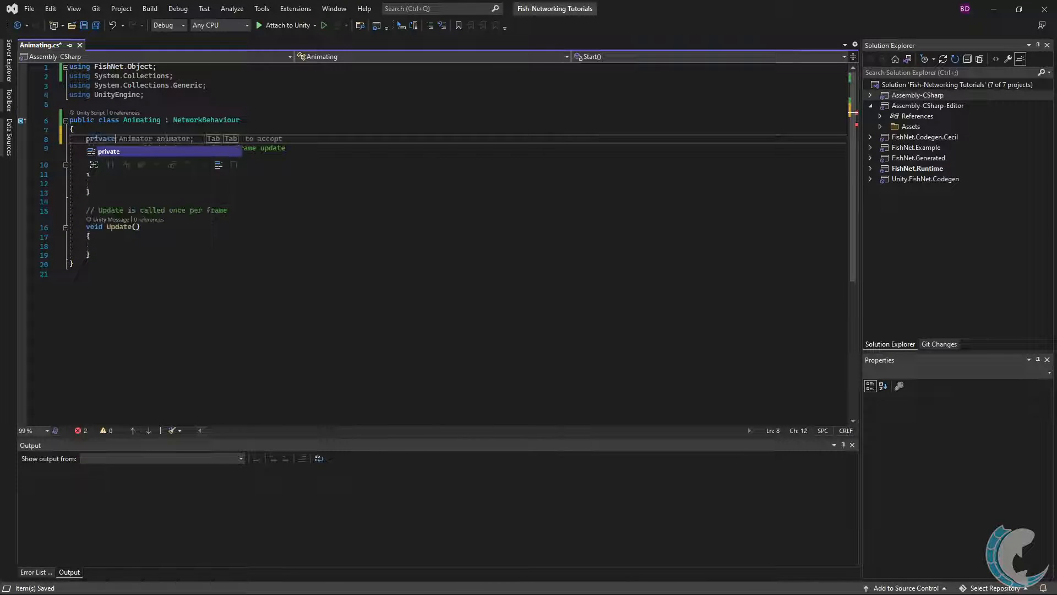
key(Tab)
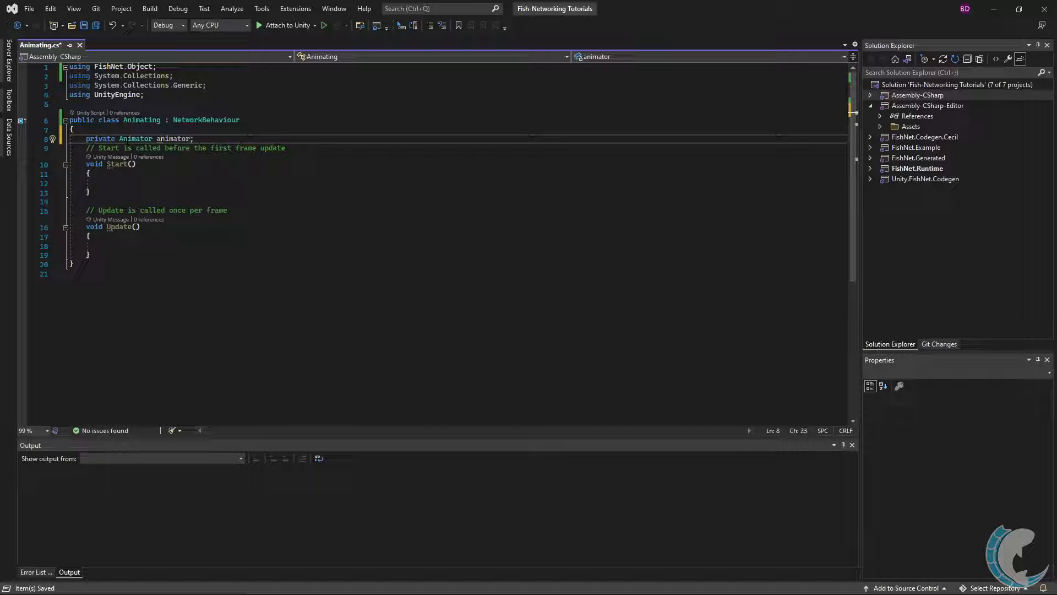
double_click(176, 139)
text(p)
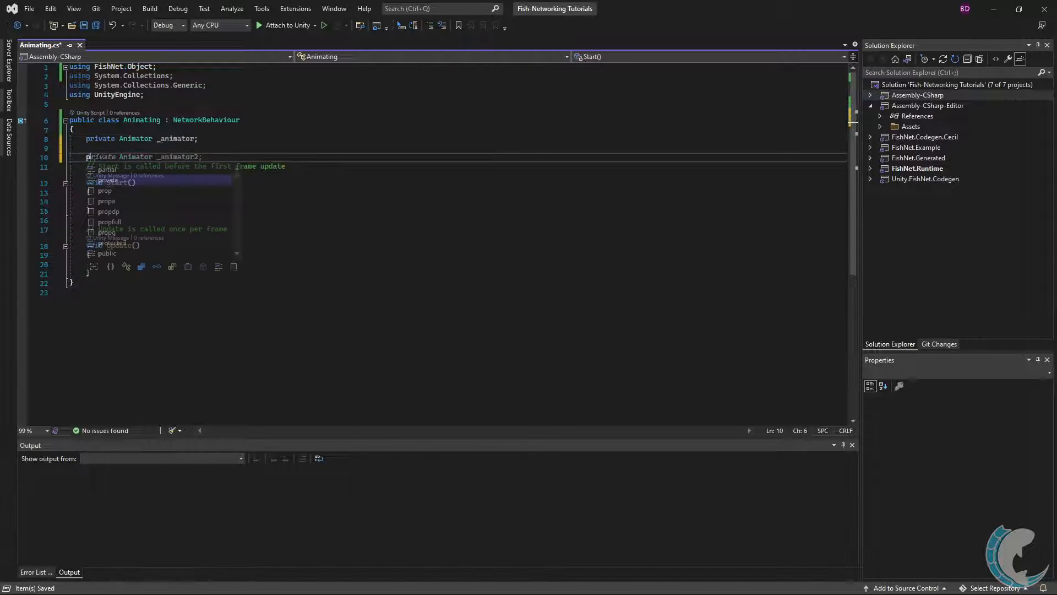
text(_animator)
text(public void S)
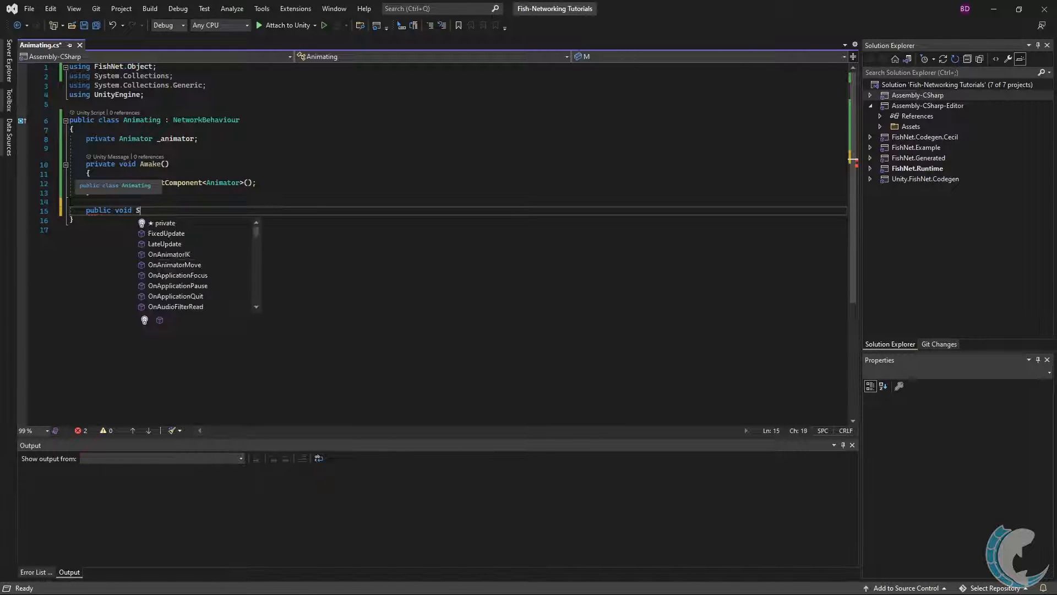
- Add SetMoving(bool) setting the Moving bool and a Jump method on _animator
text(etMoving(bool value)
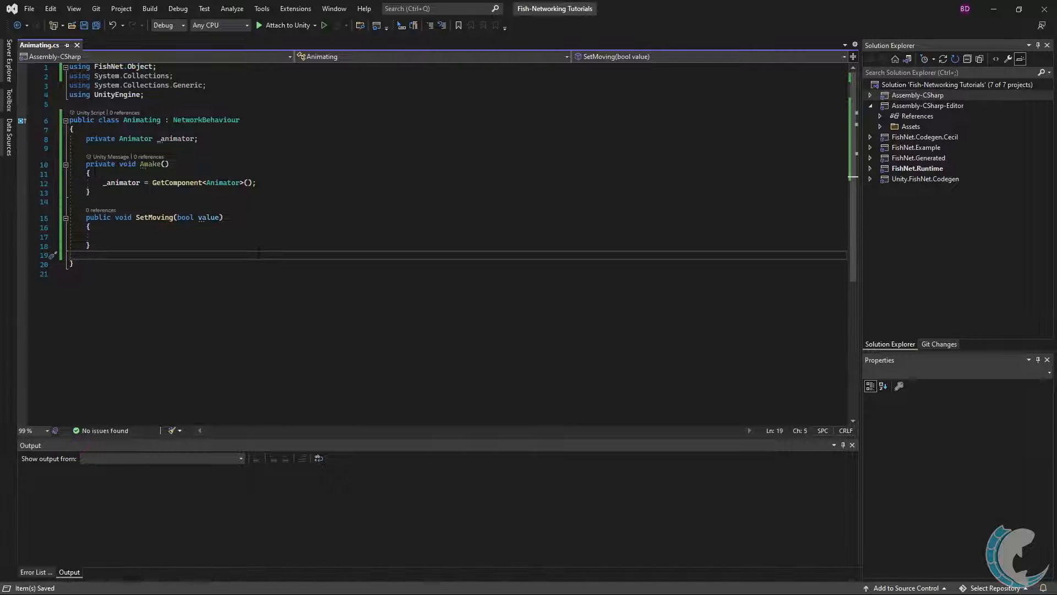
text(public void Jump())
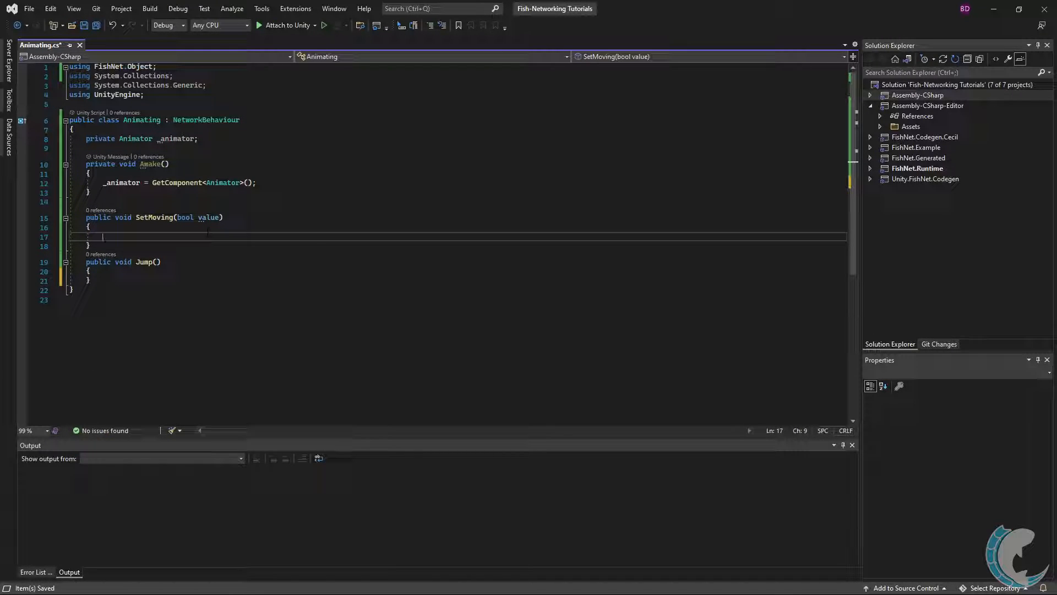
text(_animator.SetBool("Moving", value);)
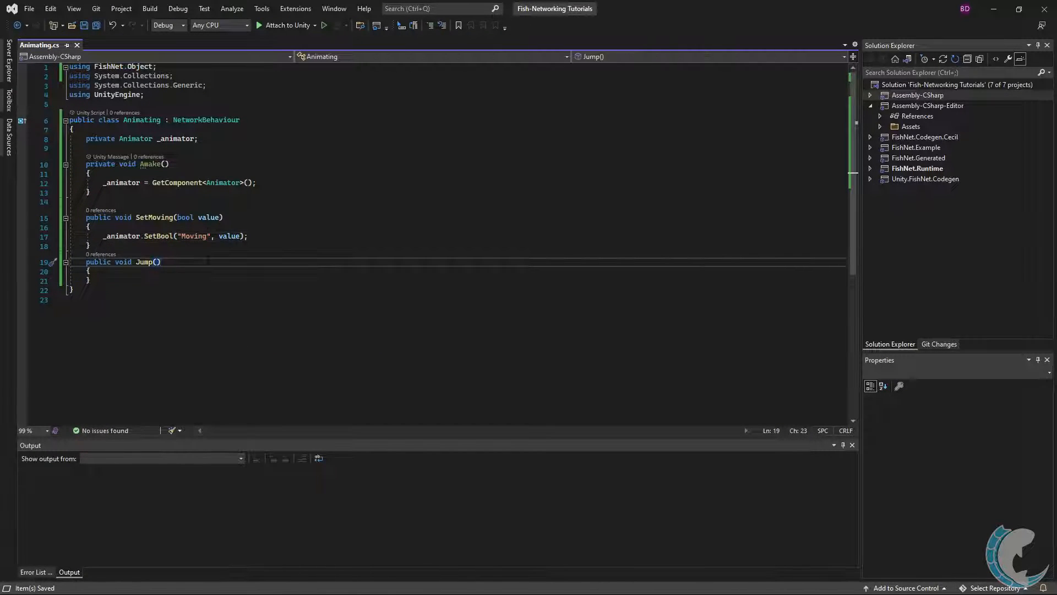
text(_an)
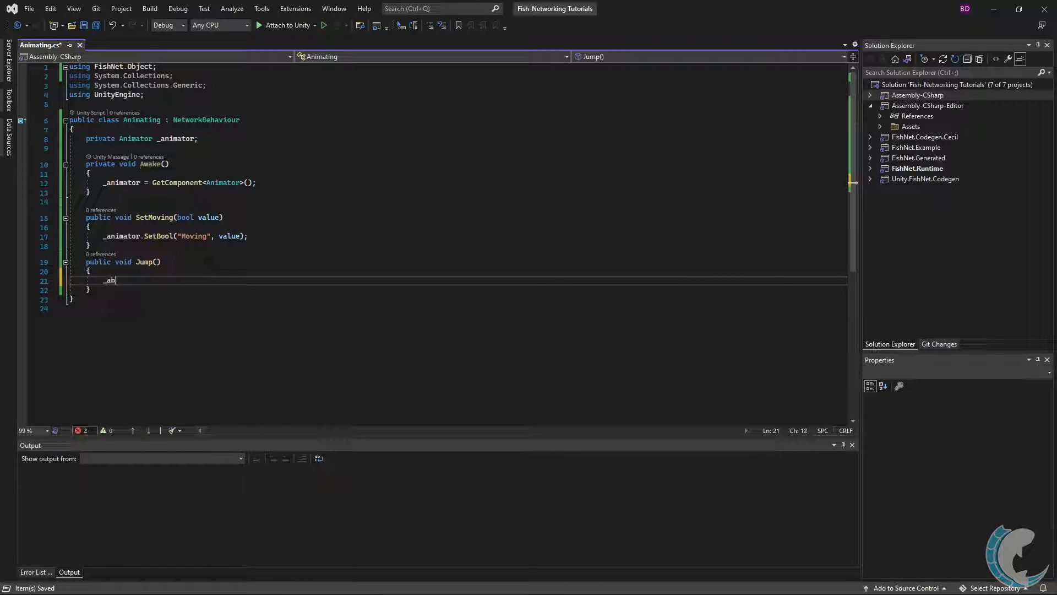
text(animator.SetTarget)
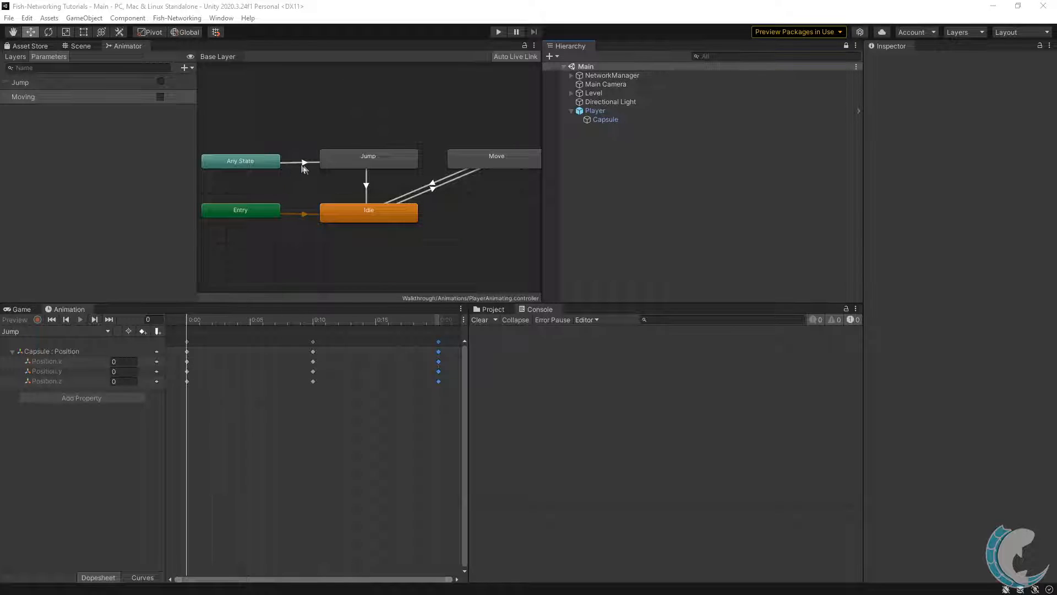
- Show the PlayerAnimating animator graph with its Jump and Moving parameters
click(368, 213)
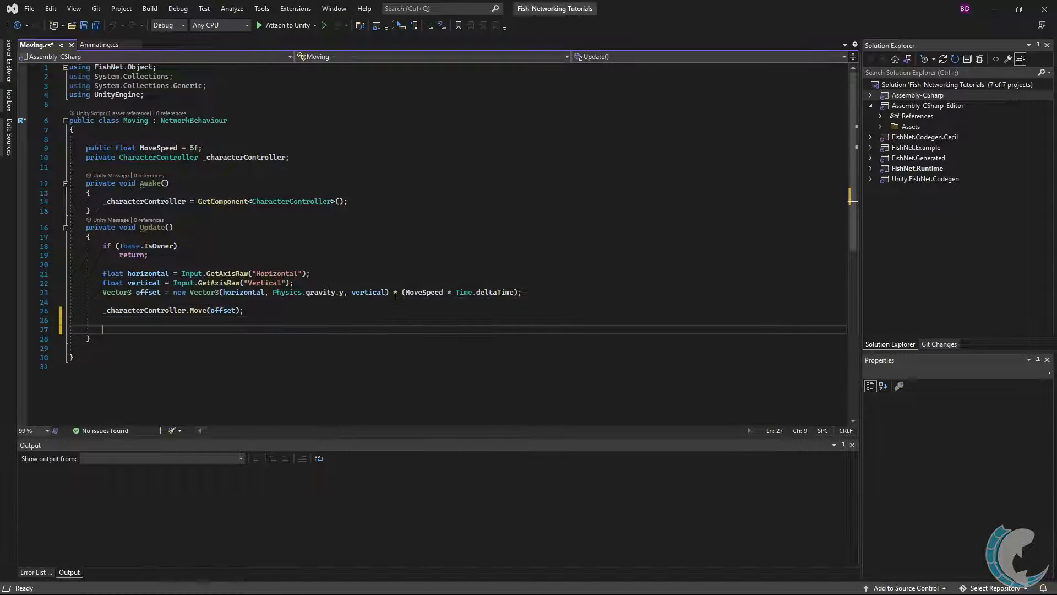
- Compute a bool isMoving in Update and add an if check for Input.GetKeyDown(KeyCode.Space)
text(bool isMoving = (horizontal != 0f || vertical != 0f);)
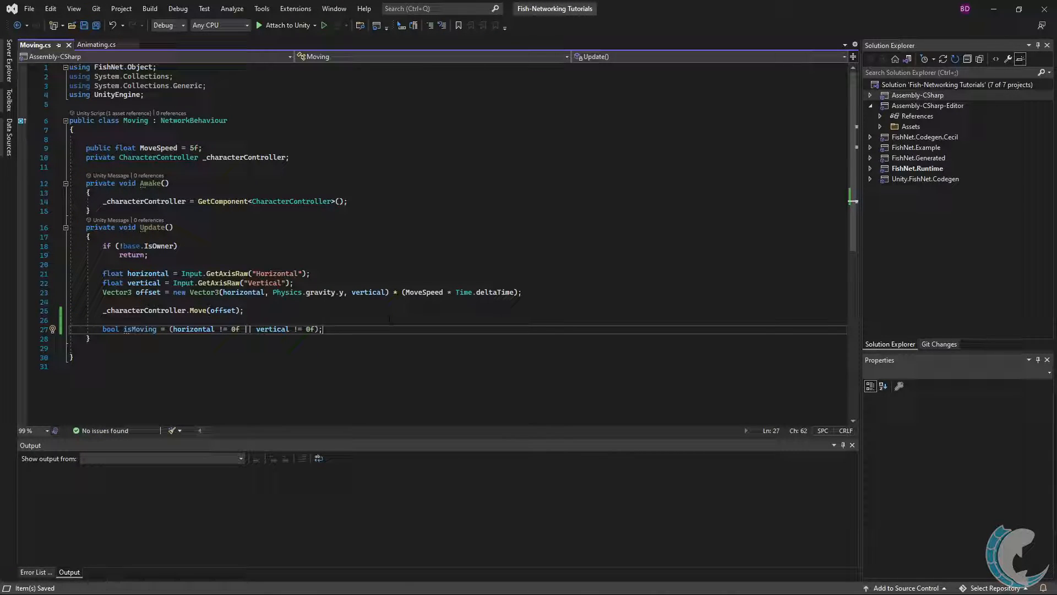
text(if (1)
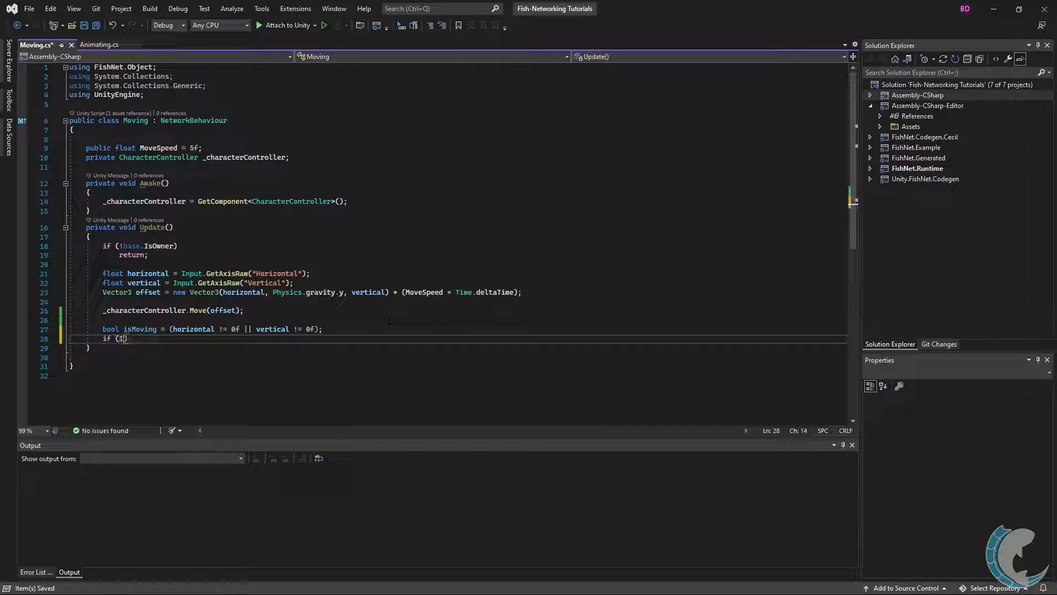
text(Input.Getked)
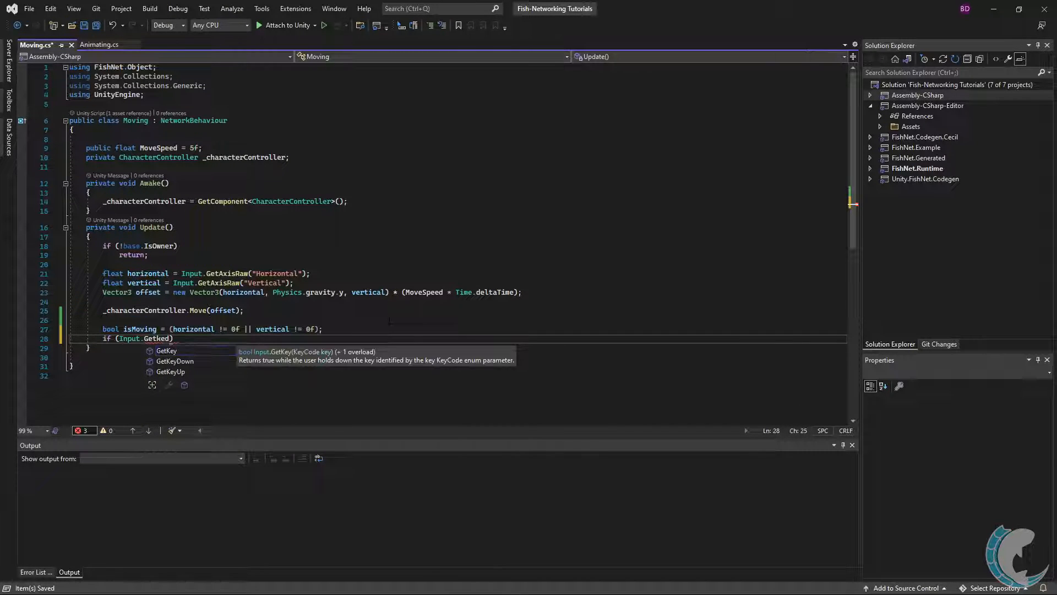
text(Down(KeyCode.Space))
text({ )
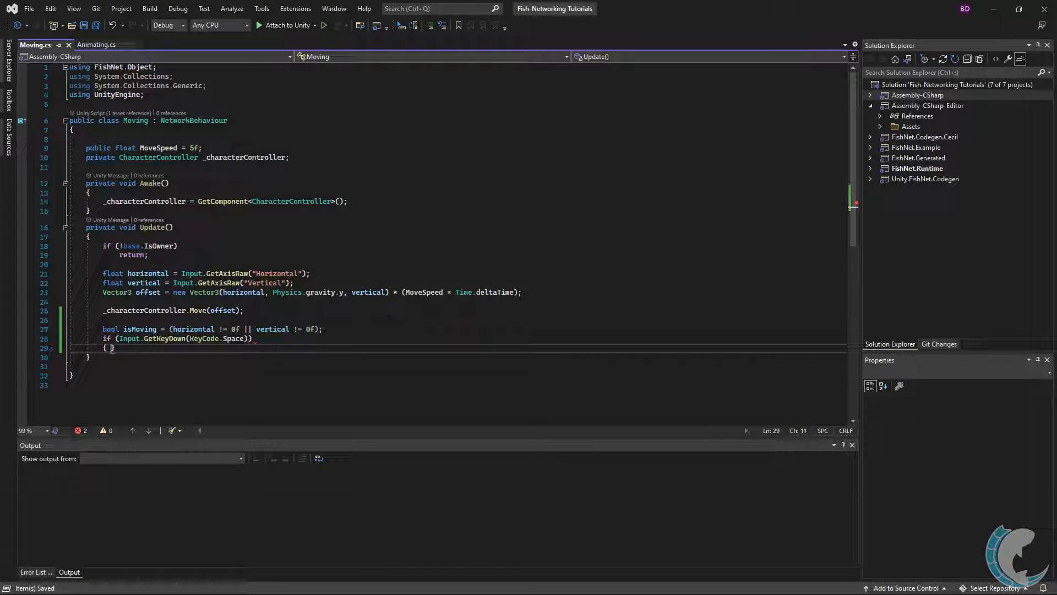
text(isMoving = false;)
click(458, 167)
text(privat)
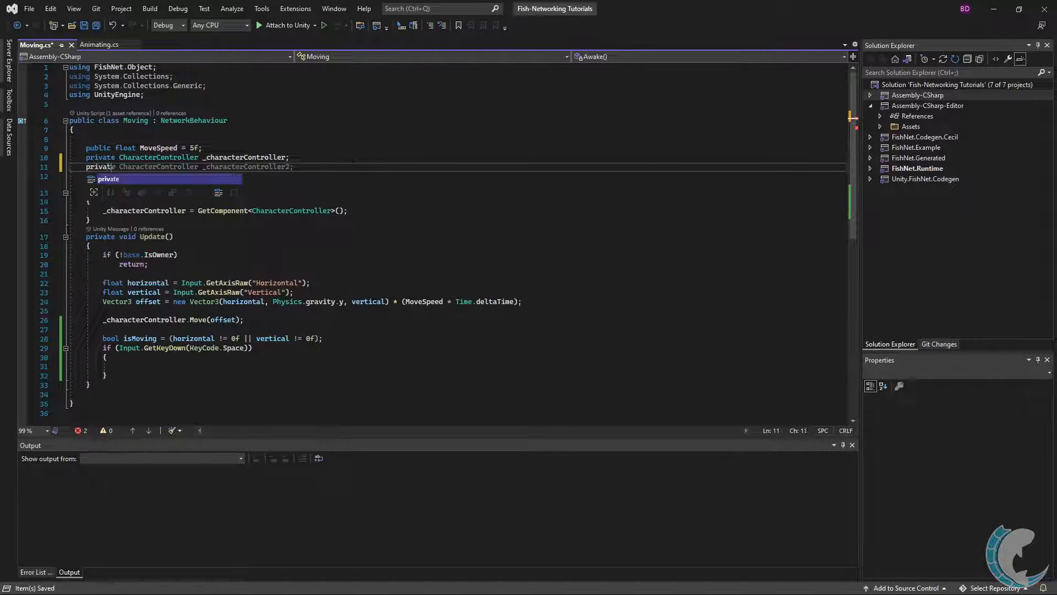
- Cache an Animating _animating field, call its SetMoving(isMoving) and Jump on Space, and save
text(Animating _animating;)
text(_animating = GetComponent<Animating>();)
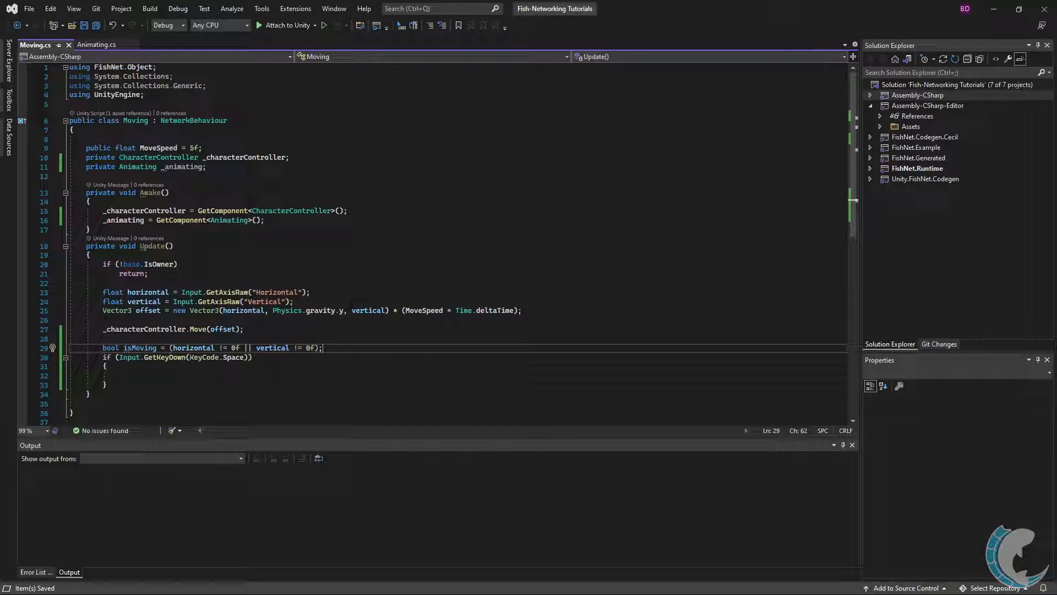
text(if (isMoving))
text(_animating.SetMoving(isMoving);)
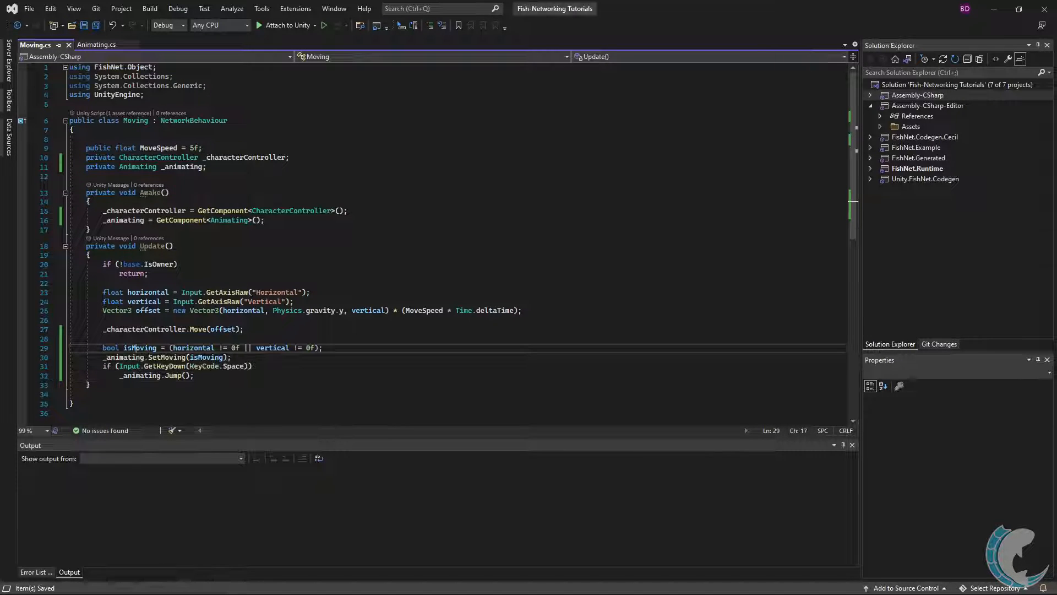
key(Backspace)
text(m)
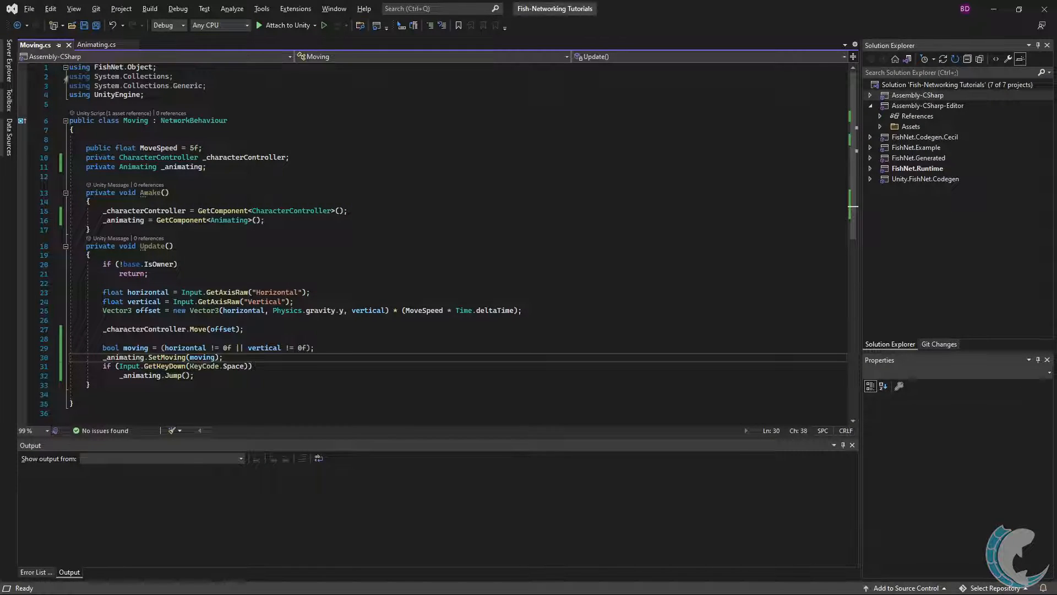
- Change Animating's base class from NetworkBehaviour back to MonoBehaviour and save
click(97, 44)
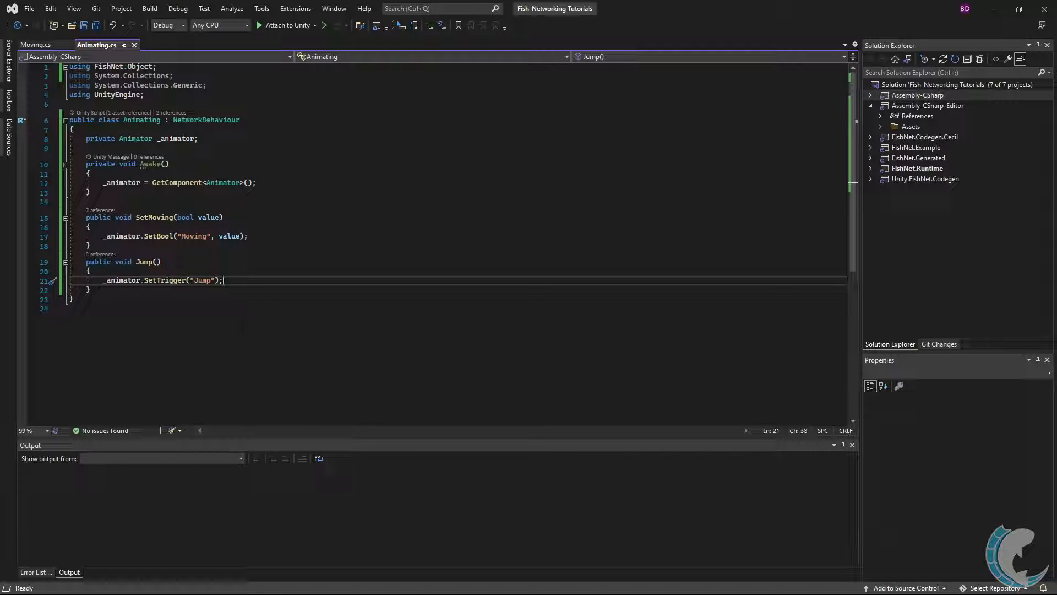
double_click(205, 119)
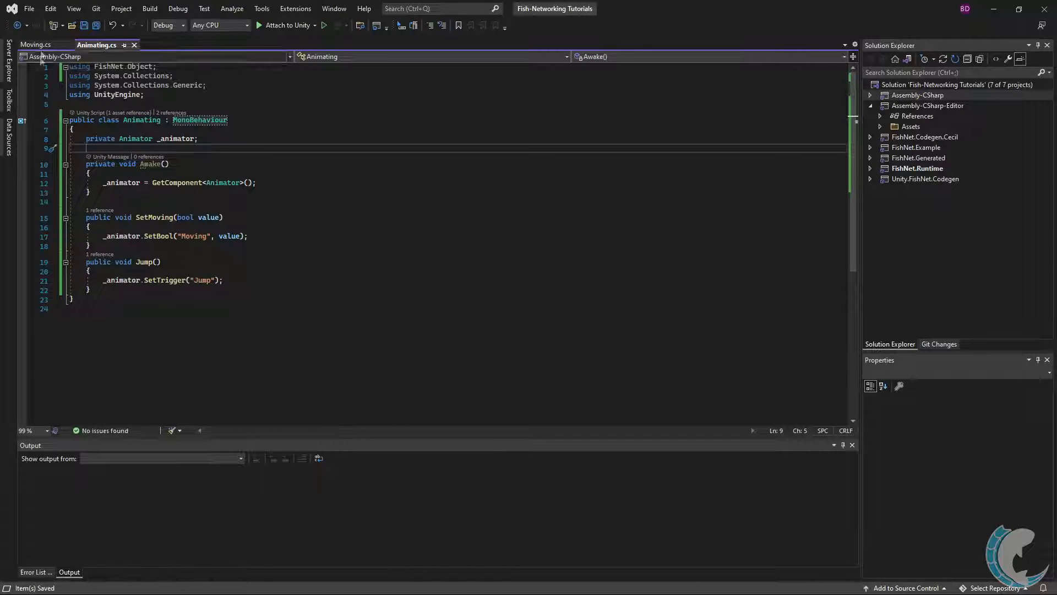
click(35, 44)
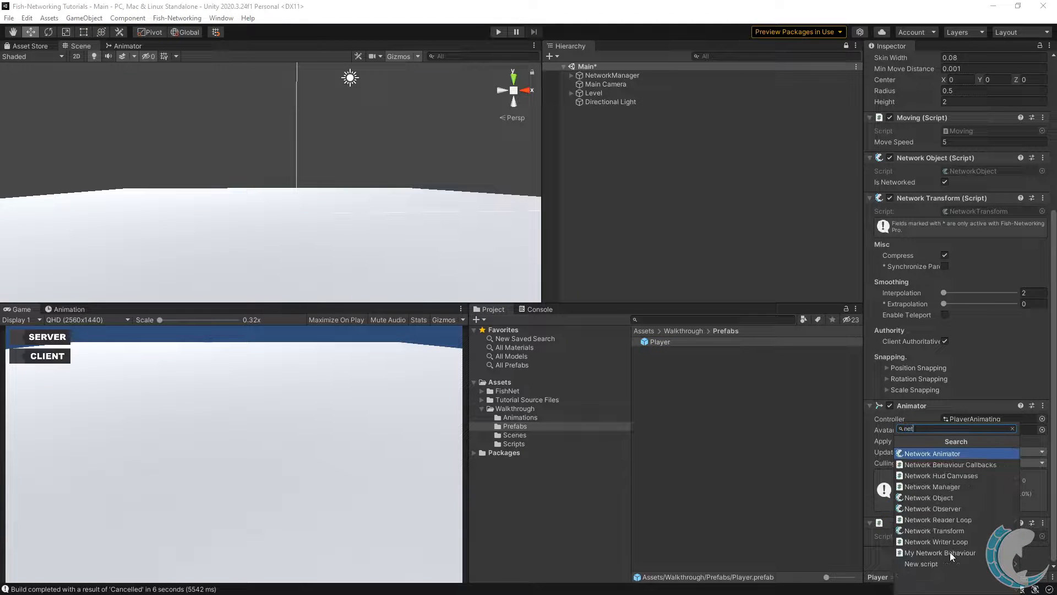
- Add a Network Animator component to the Player prefab and run the game
click(933, 453)
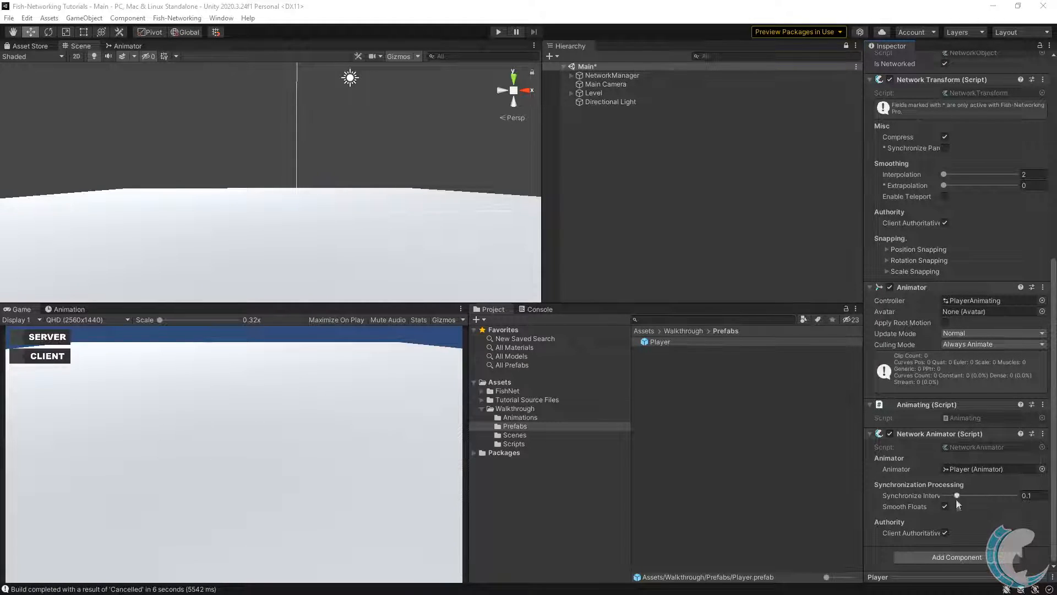
click(498, 31)
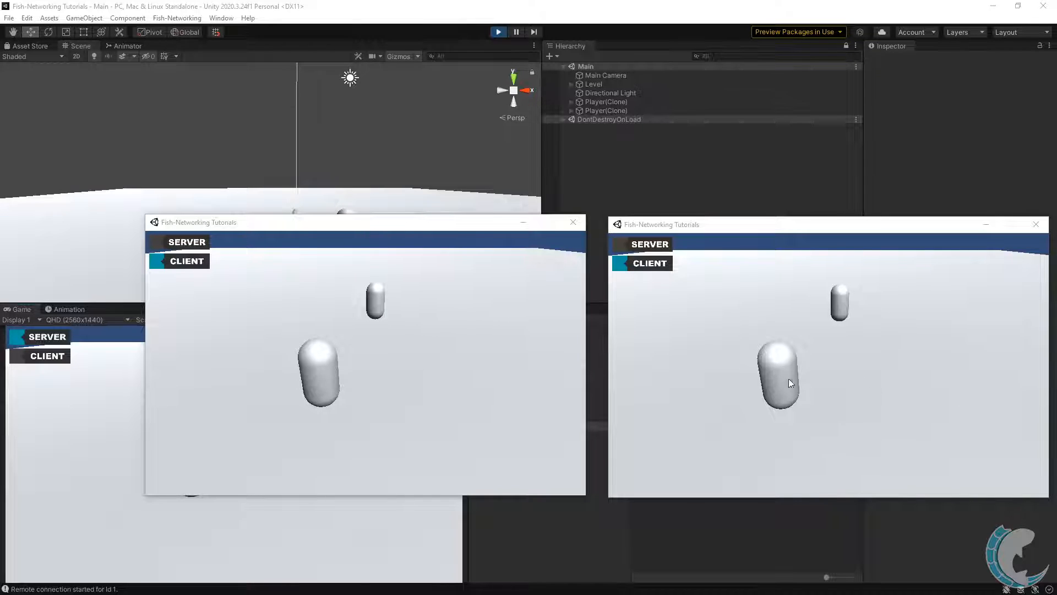
mouse_move(814, 344)
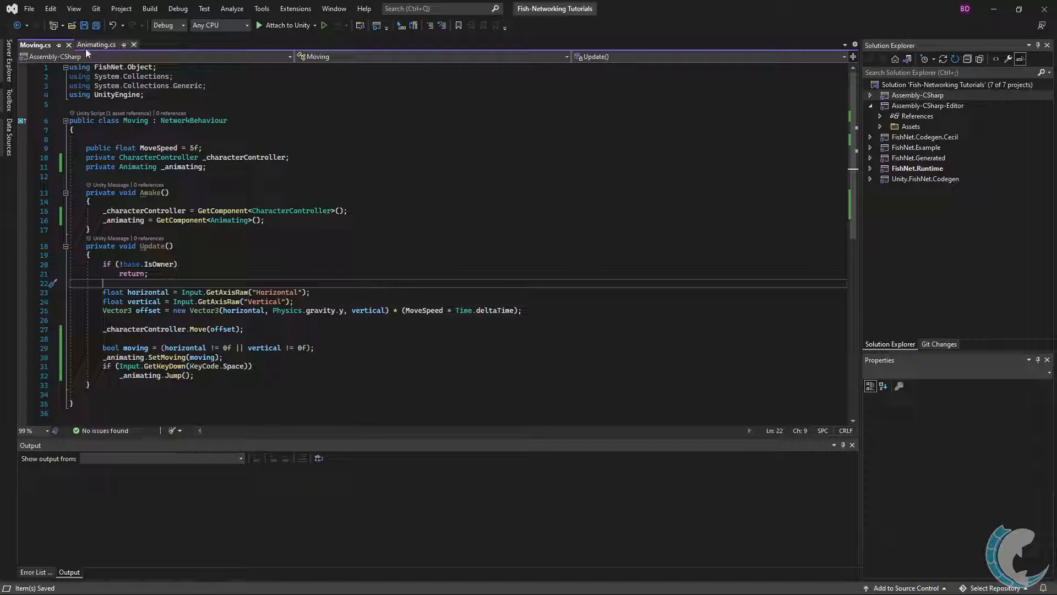
- Declare private NetworkAnimator _networkAnimator and fetch it with GetComponent in Awake
click(95, 44)
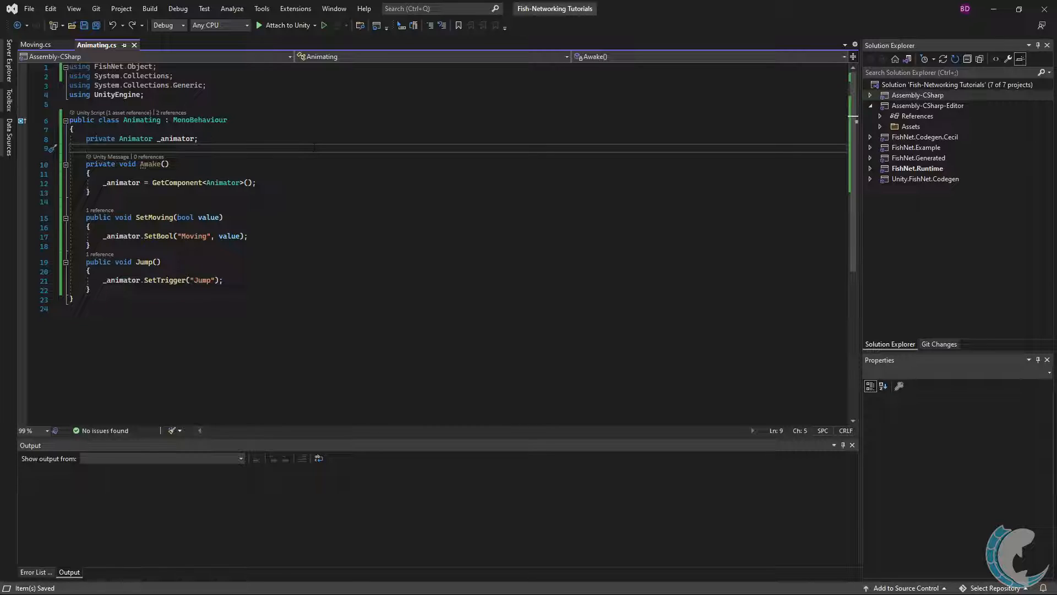
text(NetworkAn)
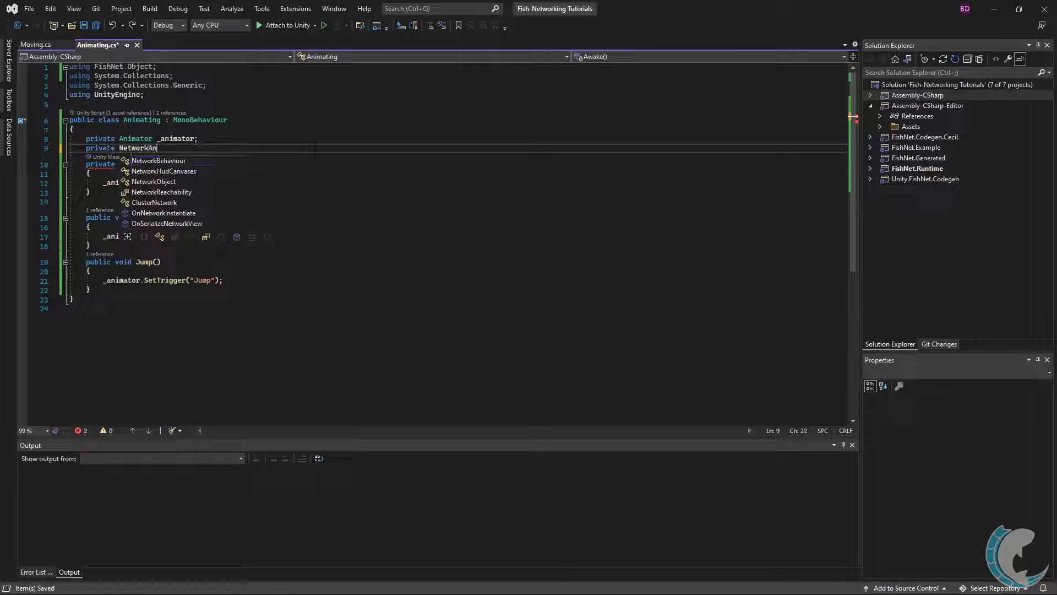
text(imator)
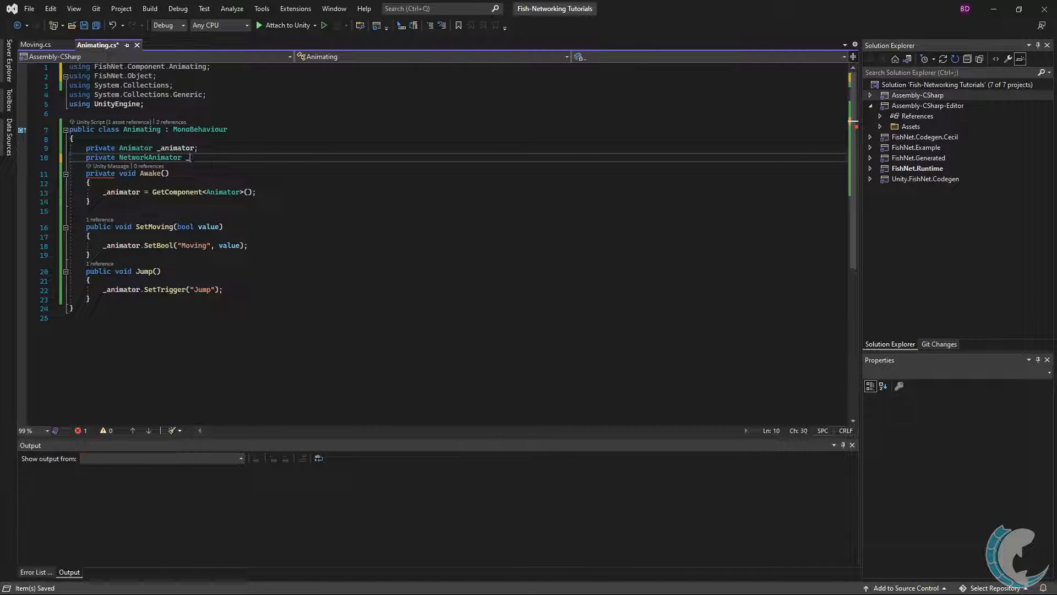
text(_networkAnimator;)
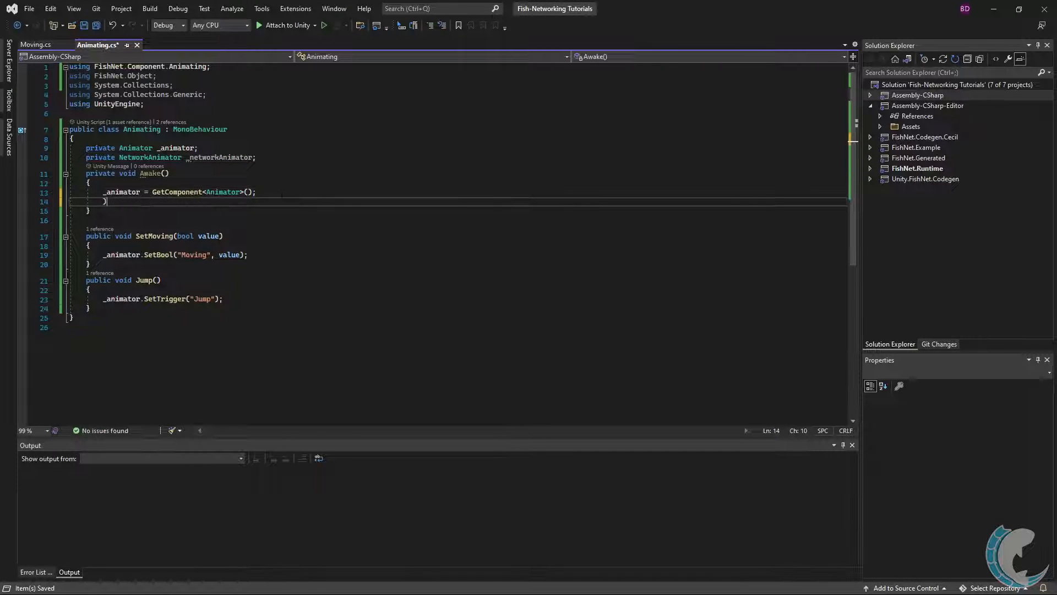
text(_networkAnimator = GetComponent<NetworkAnimator>();)
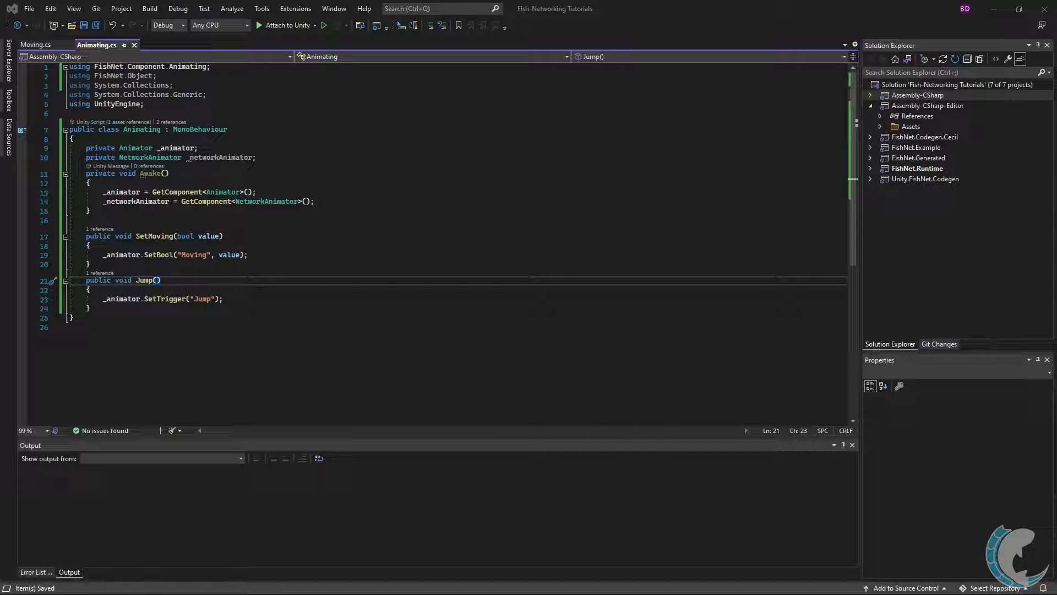
triple_click(160, 299)
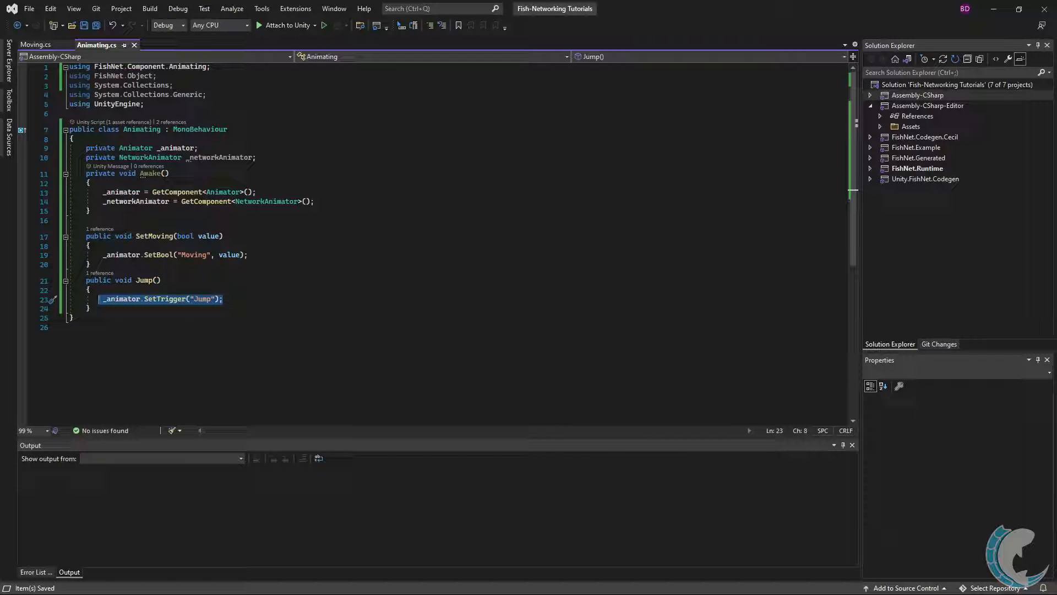